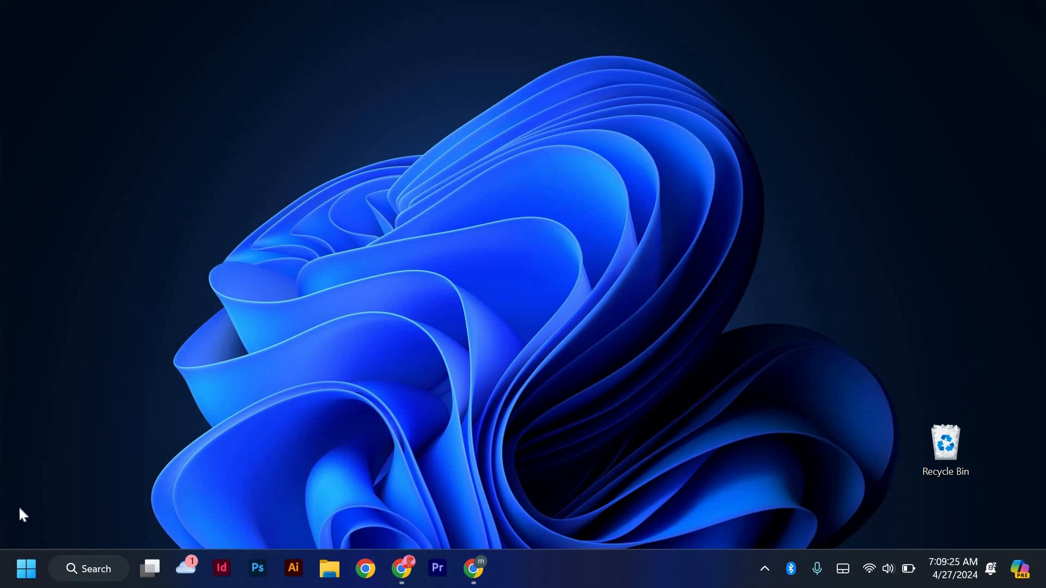
pyautogui.moveTo(26, 510)
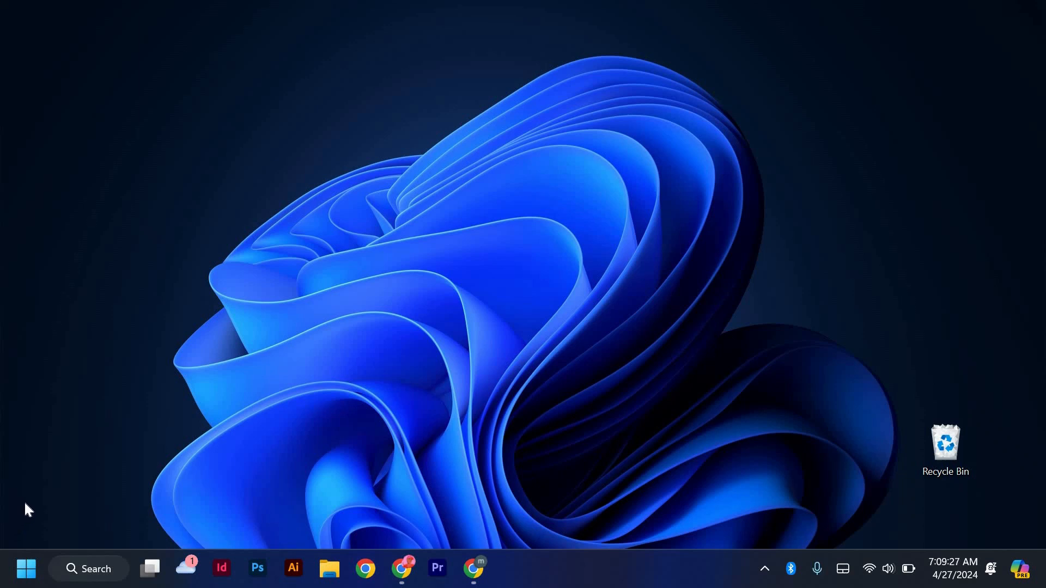
pyautogui.moveTo(34, 488)
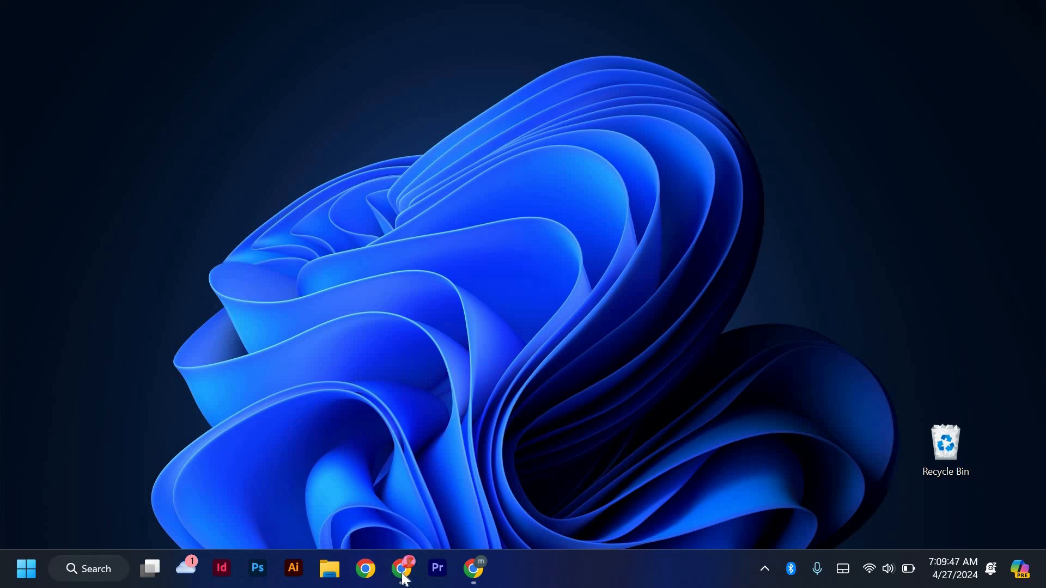
# Bring up the Garena registration tab in Chrome and scroll to the Register Now button.
pyautogui.click(401, 568)
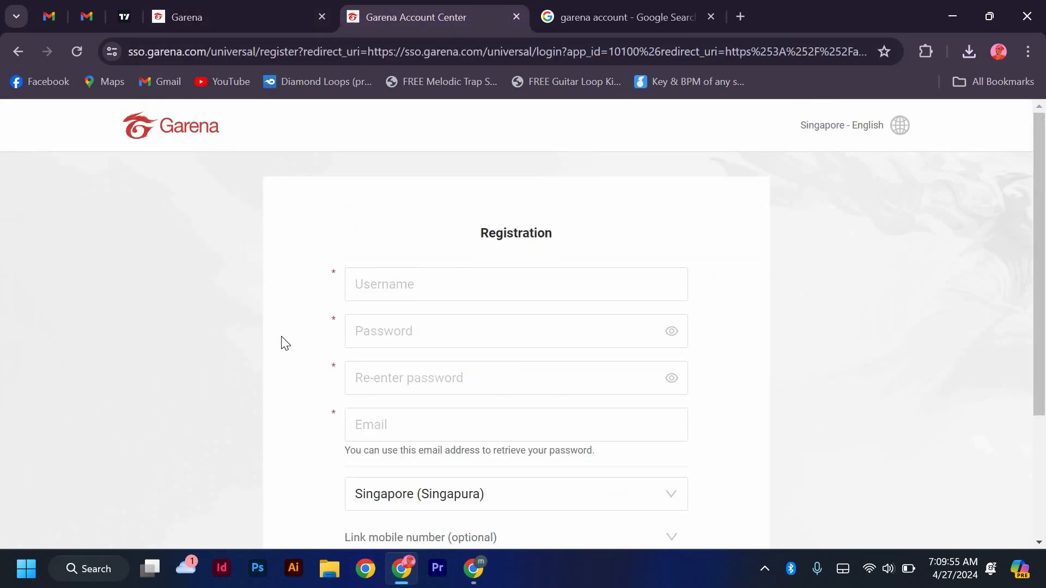
pyautogui.scroll(-3)
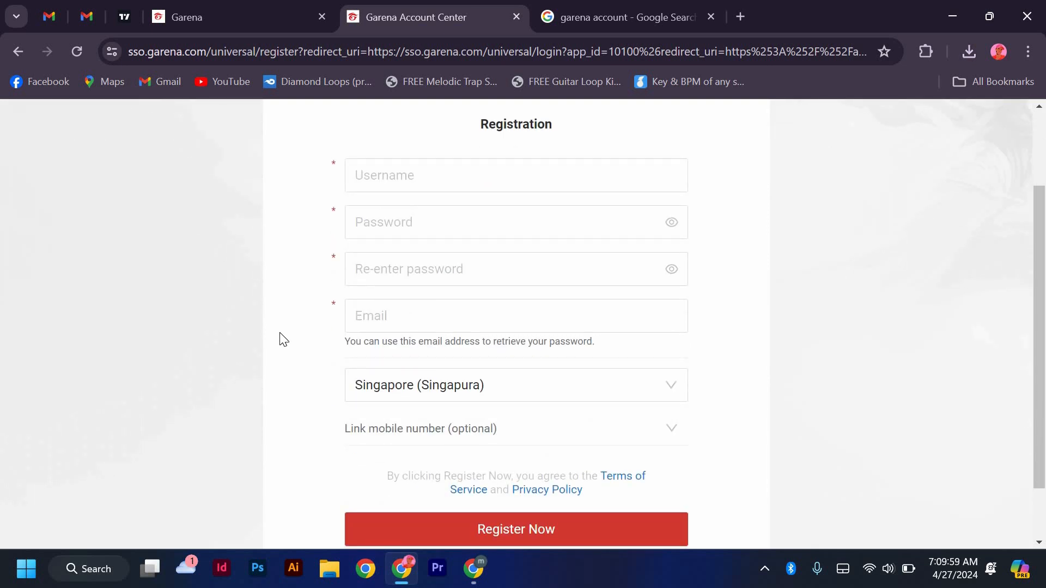
pyautogui.scroll(-3)
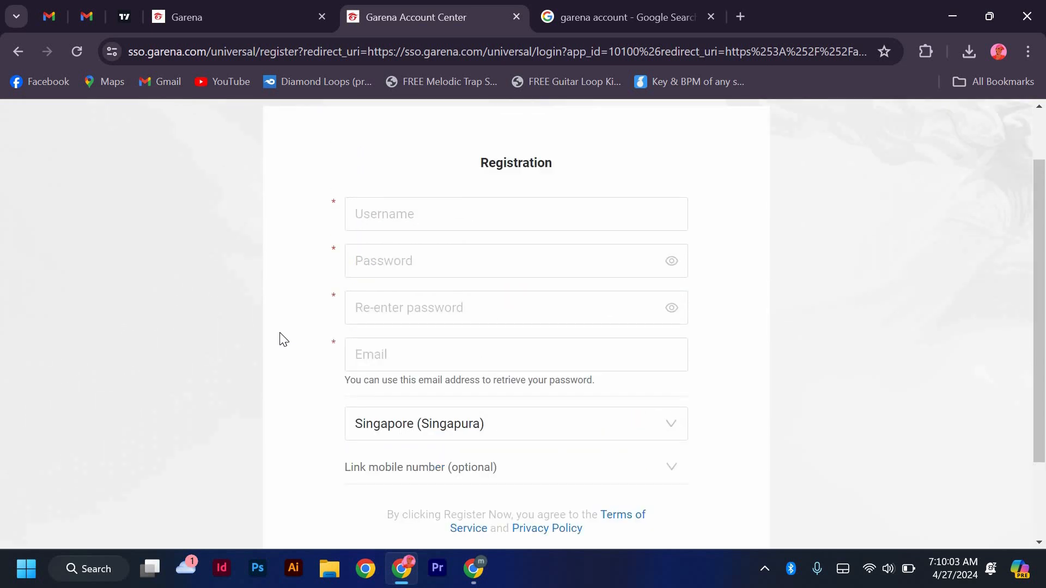
pyautogui.click(516, 262)
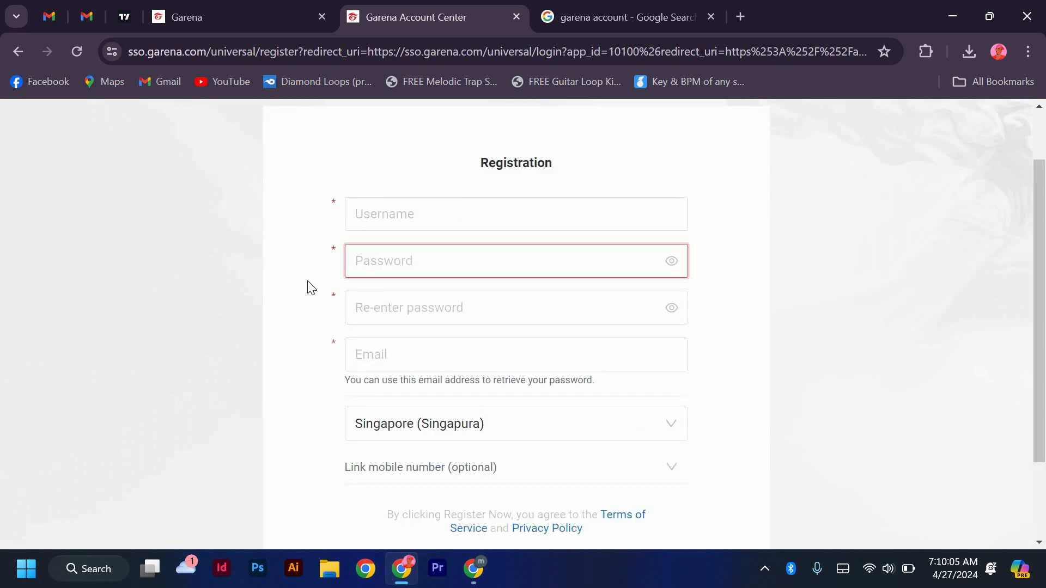
pyautogui.scroll(-3)
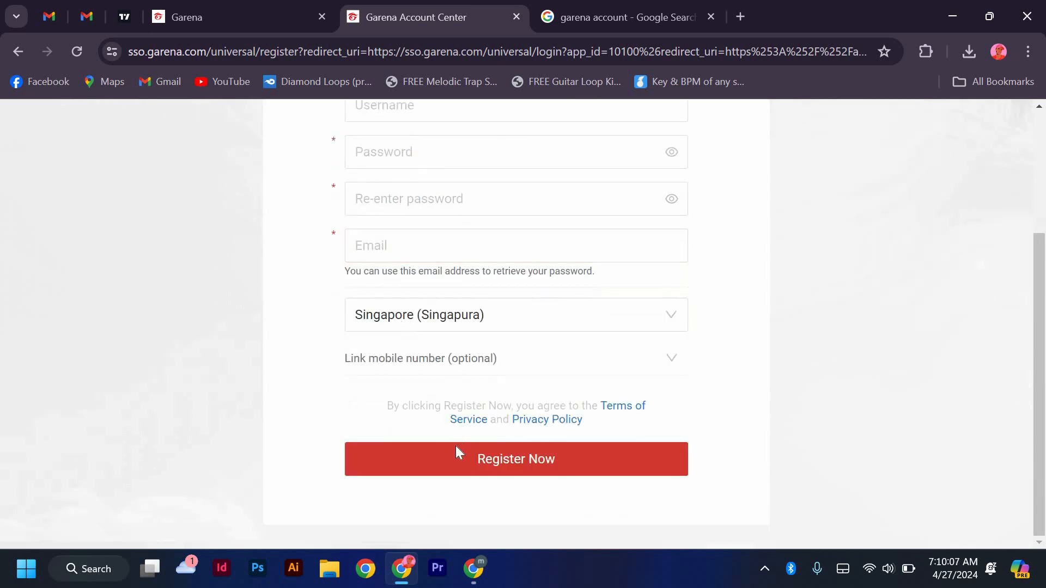